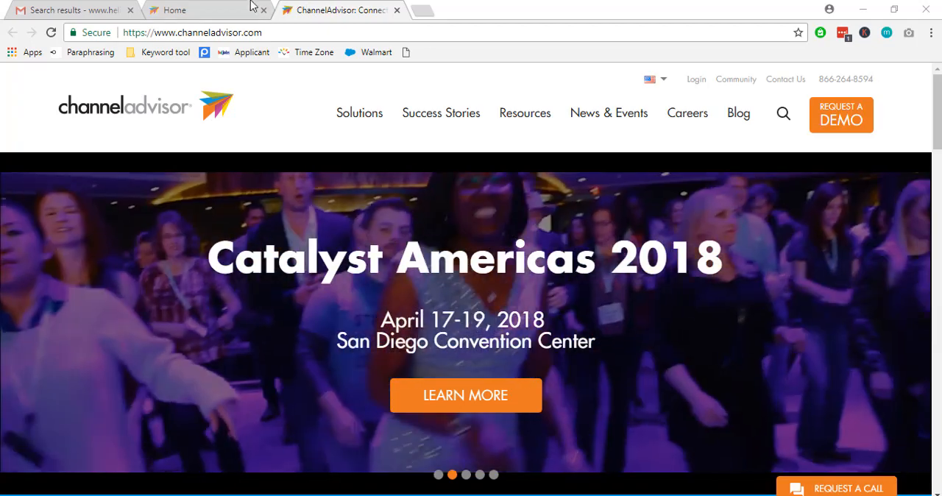
Open the All Products inventory list from the Home dashboard's Inventory menu
left_click(199, 10)
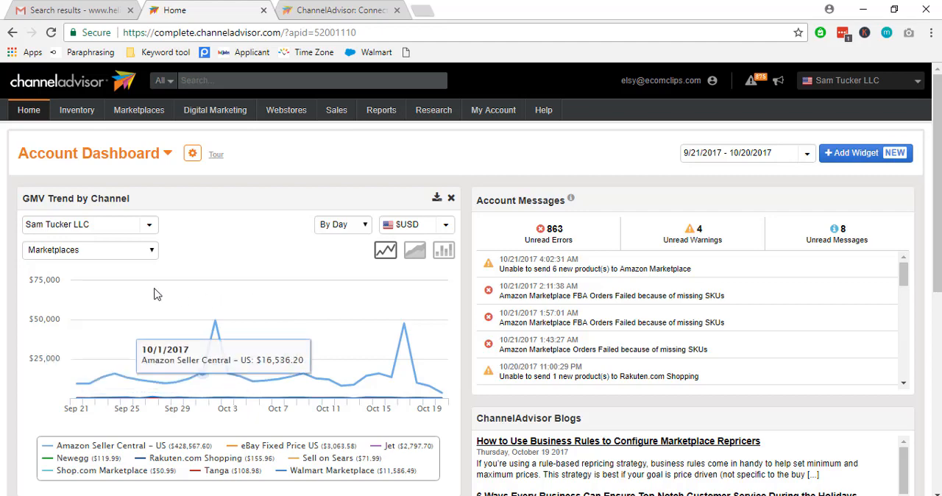
left_click(77, 110)
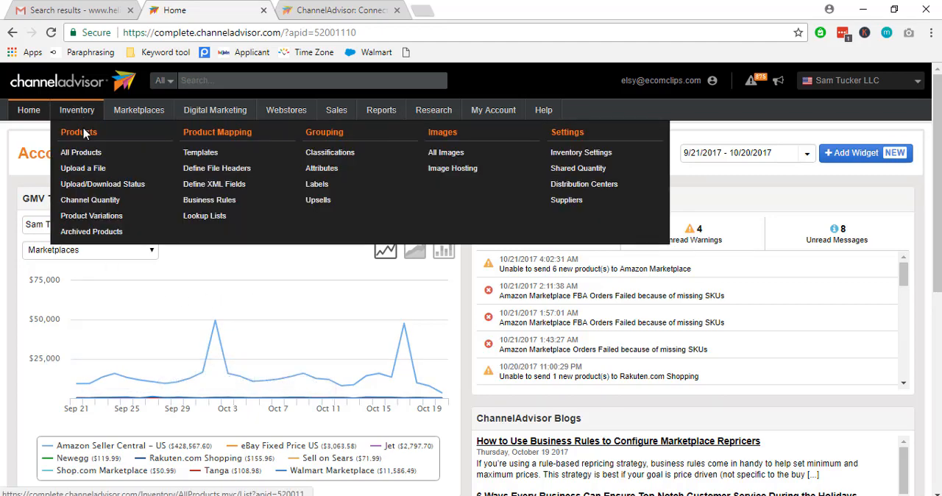
left_click(81, 153)
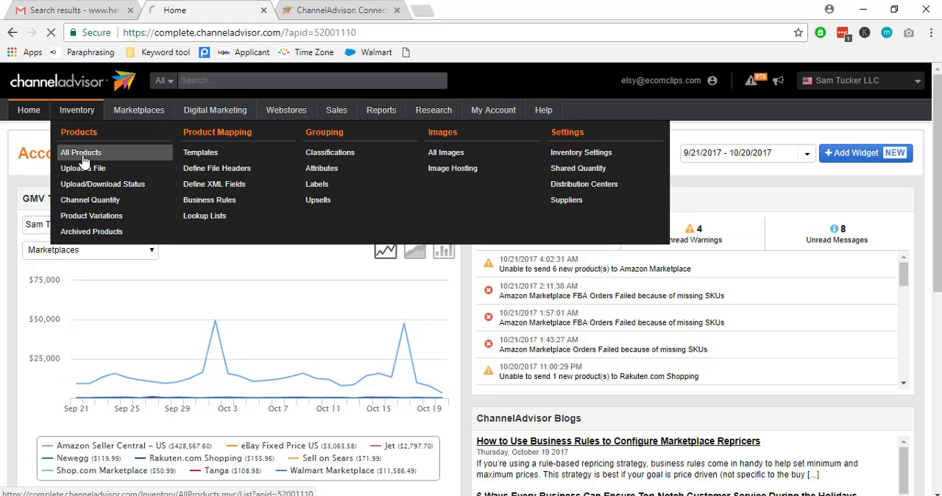
left_click(81, 152)
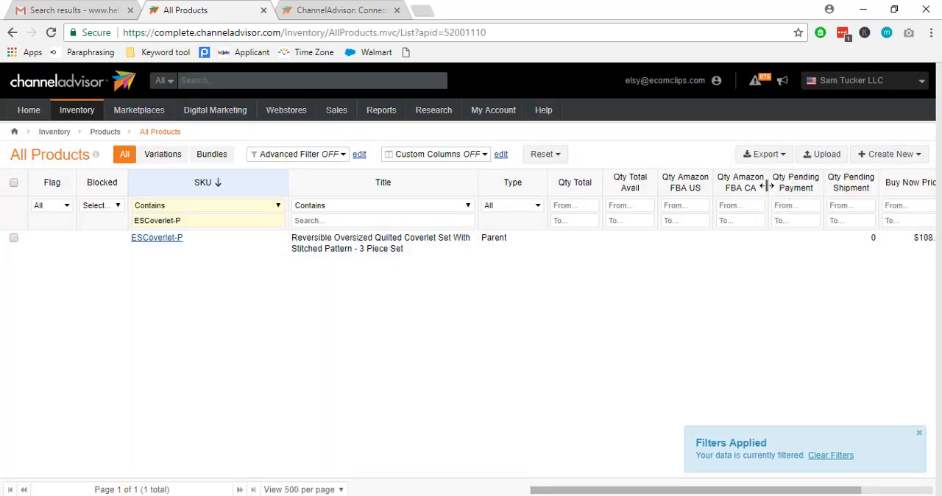
Choose Custom from the All Products Export dropdown
left_click(765, 154)
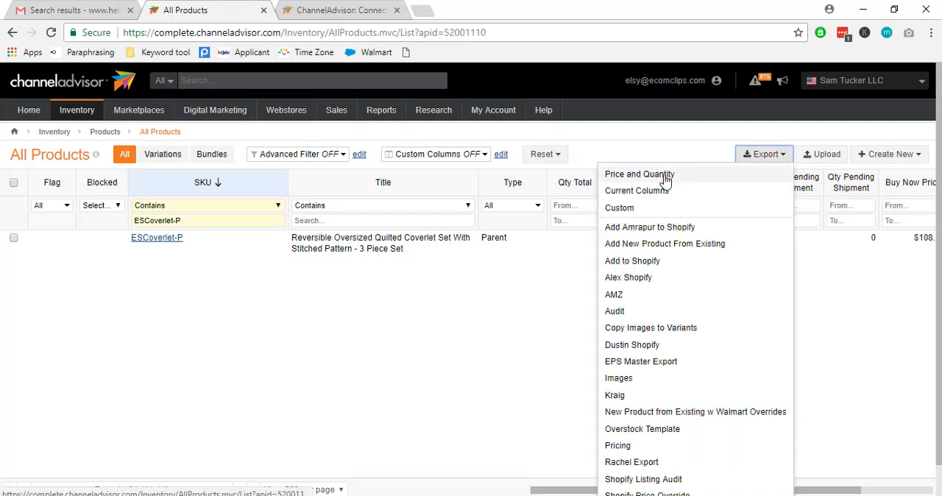
mouse_move(694, 182)
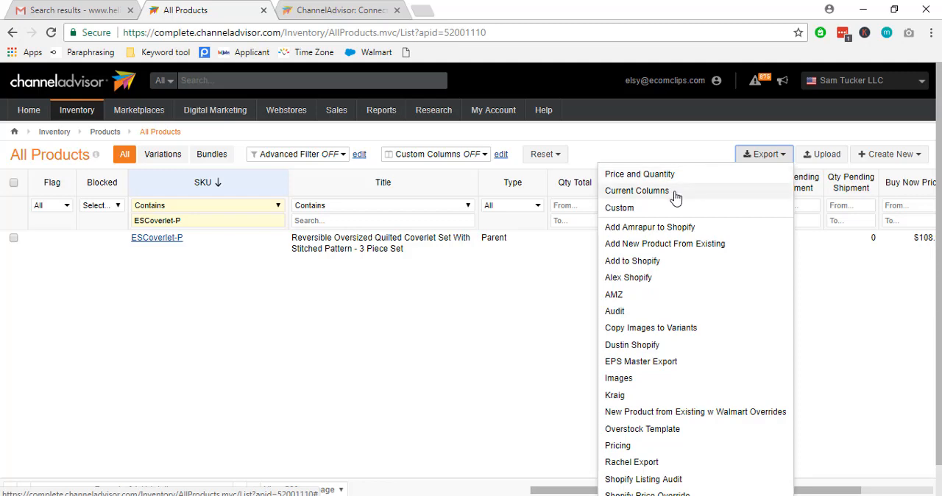
mouse_move(660, 210)
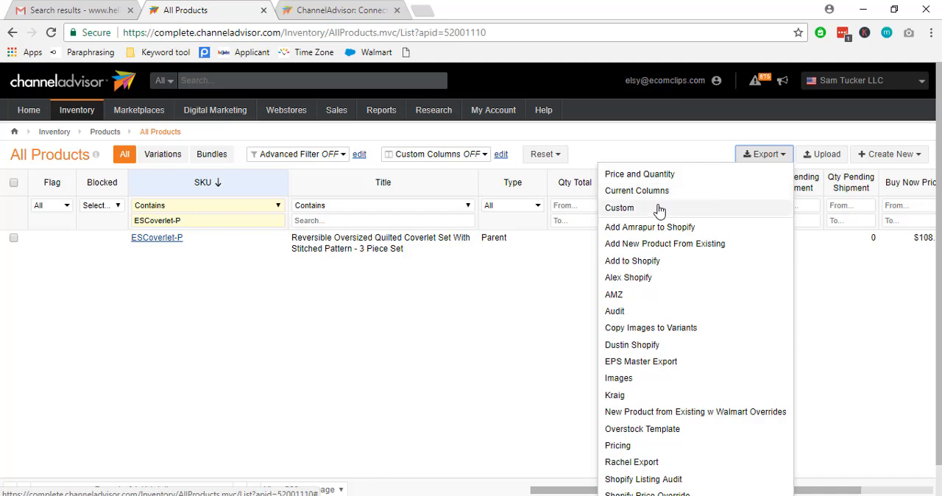
mouse_move(651, 213)
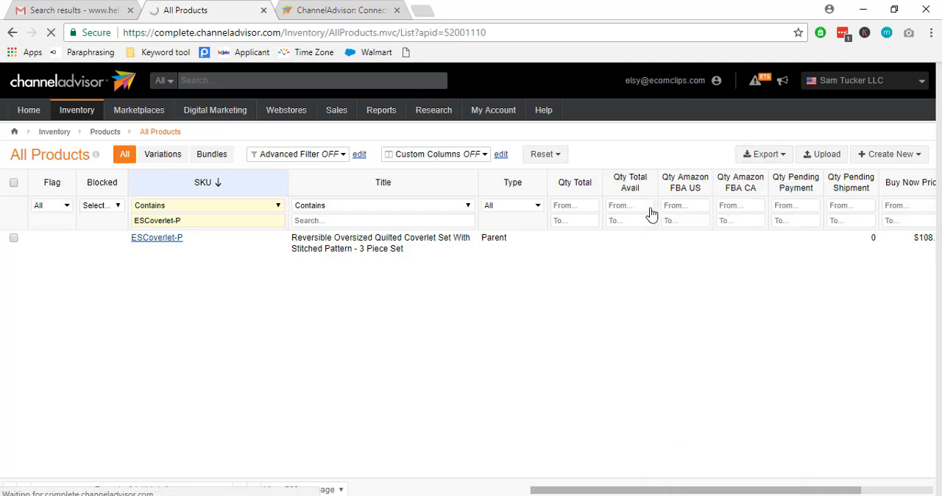
Select 'Export data in .xlsx format' on the Export Products page
left_click(764, 154)
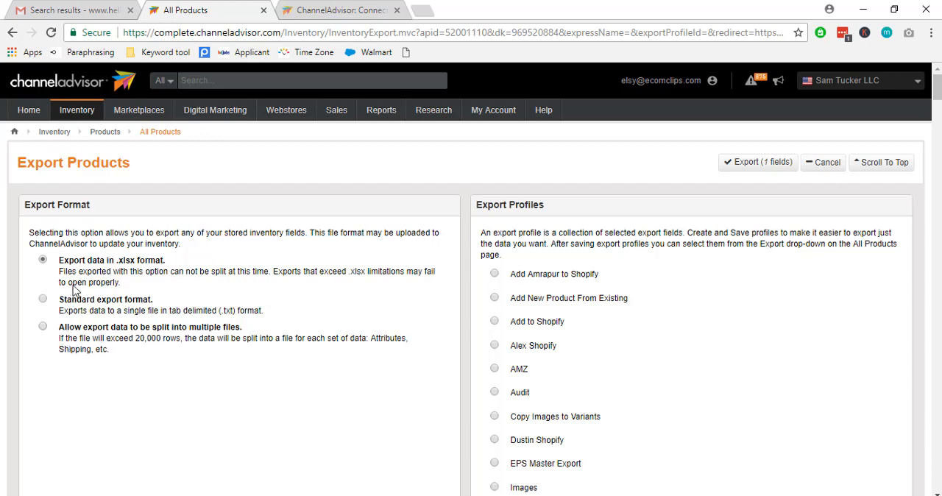
mouse_move(171, 304)
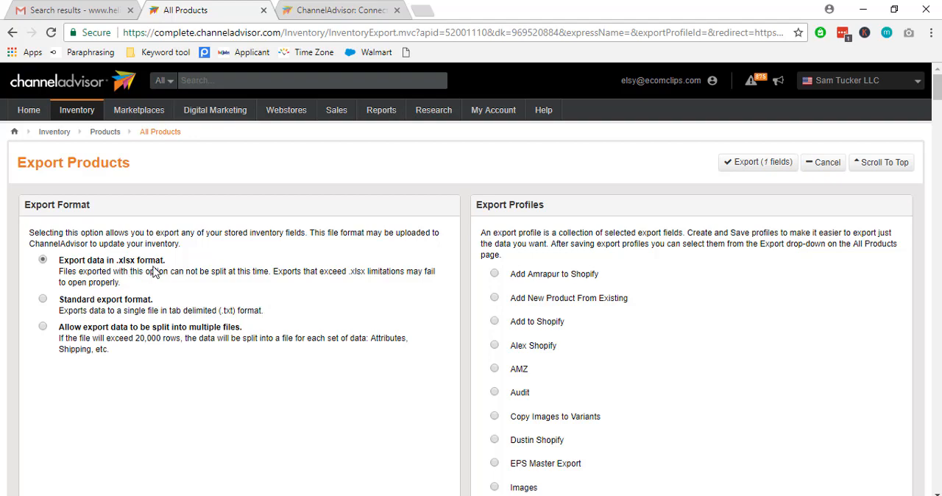
mouse_move(401, 315)
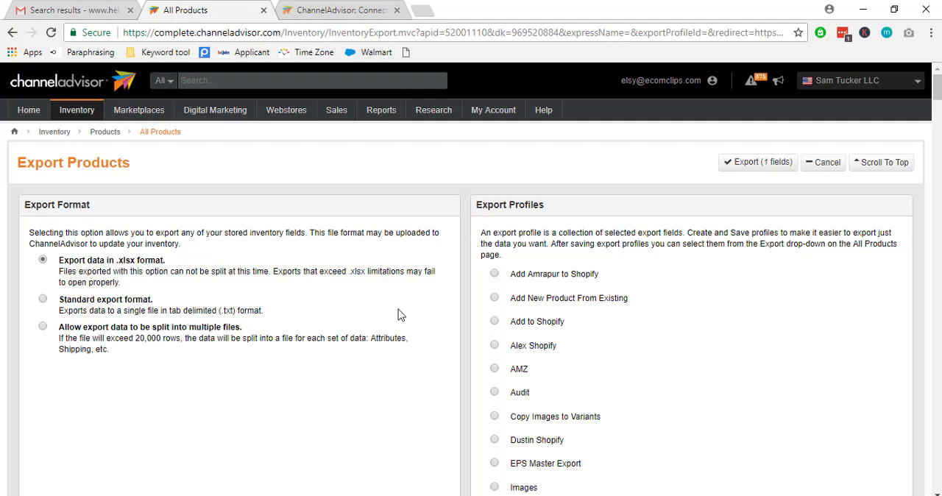
scroll("down", 3)
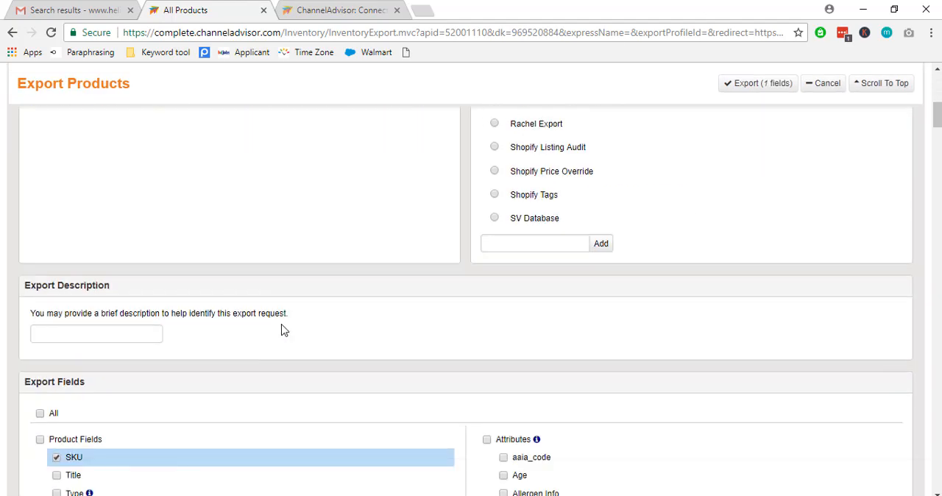
scroll("down", 3)
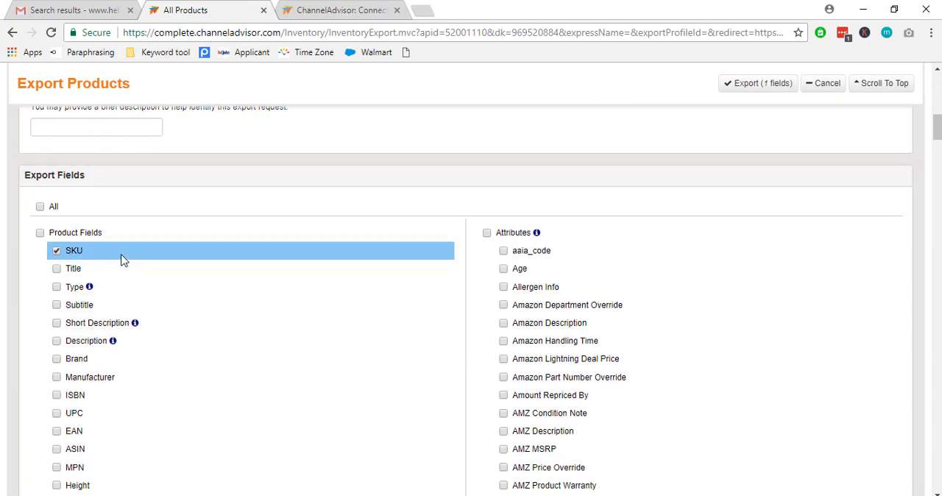
mouse_move(60, 265)
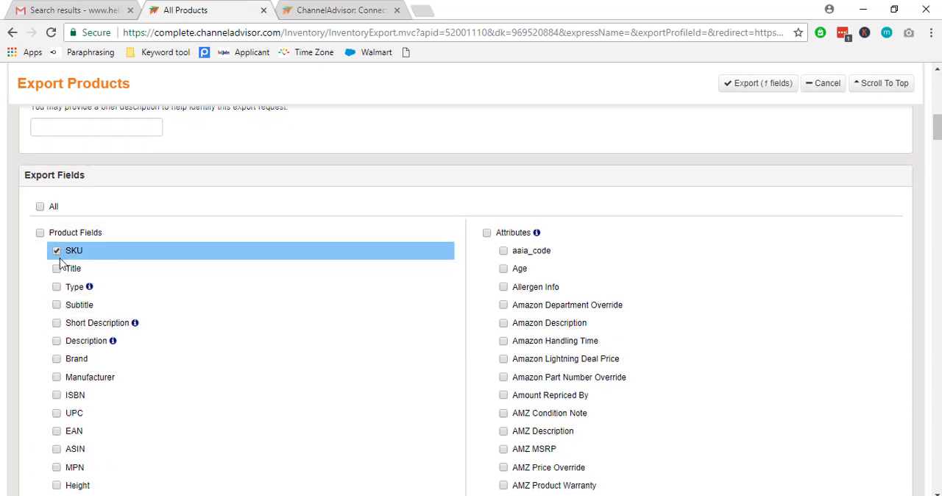
left_click(56, 268)
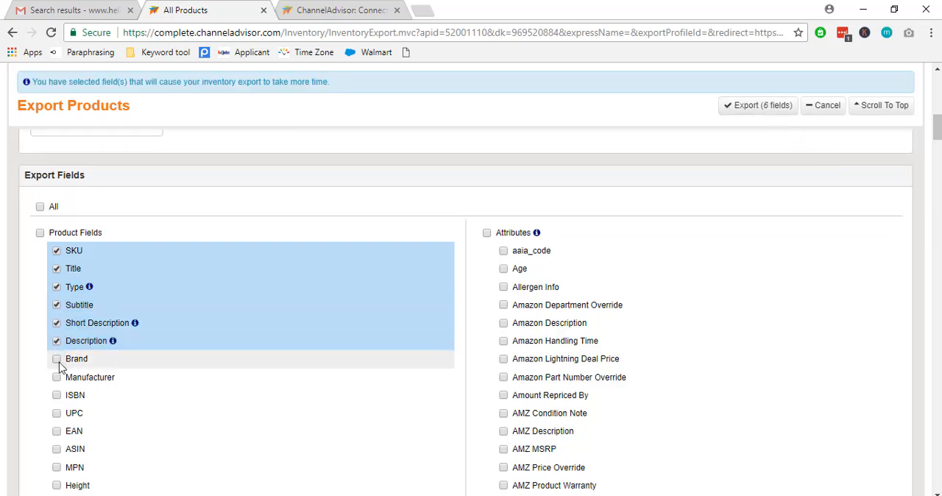
left_click(57, 358)
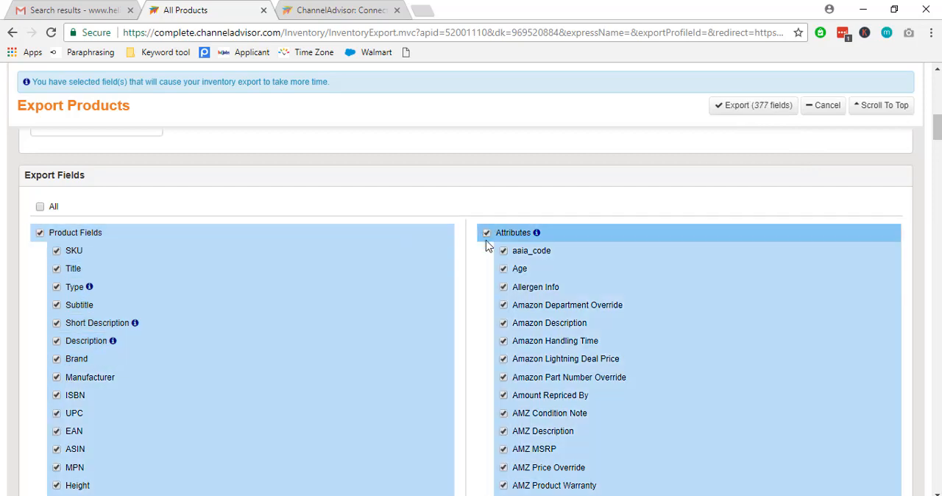
left_click(487, 233)
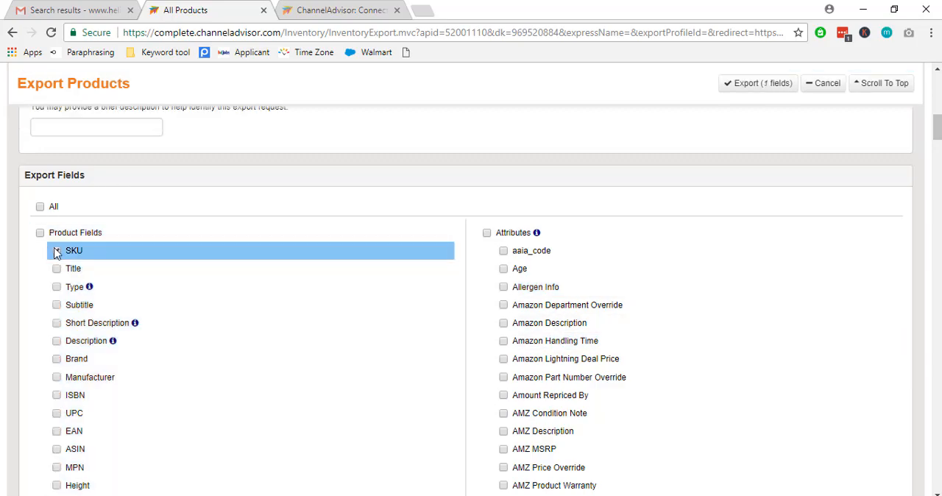
scroll("down", 3)
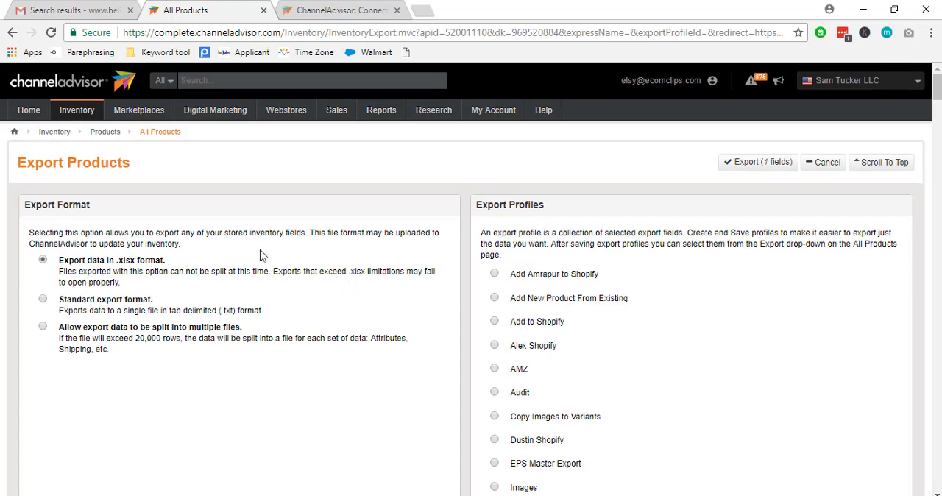
Go to Inventory > Upload/Download Status to see recent export files
left_click(77, 110)
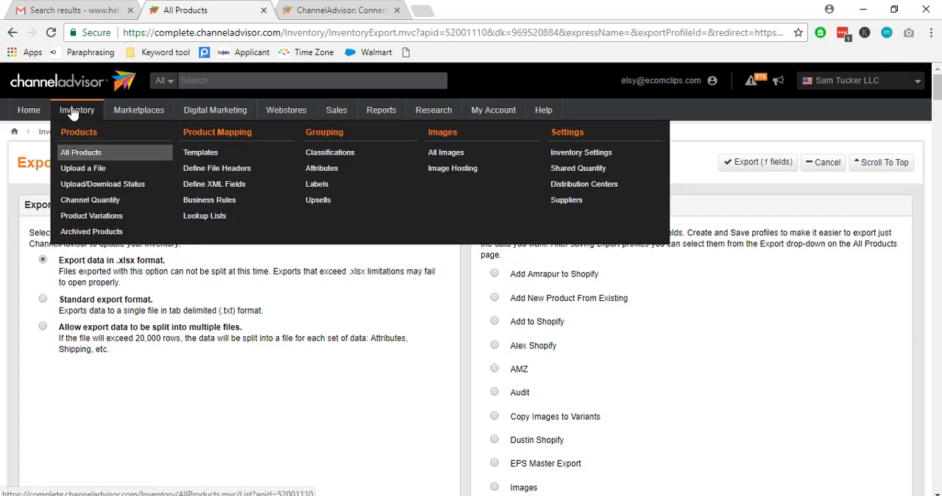
left_click(90, 200)
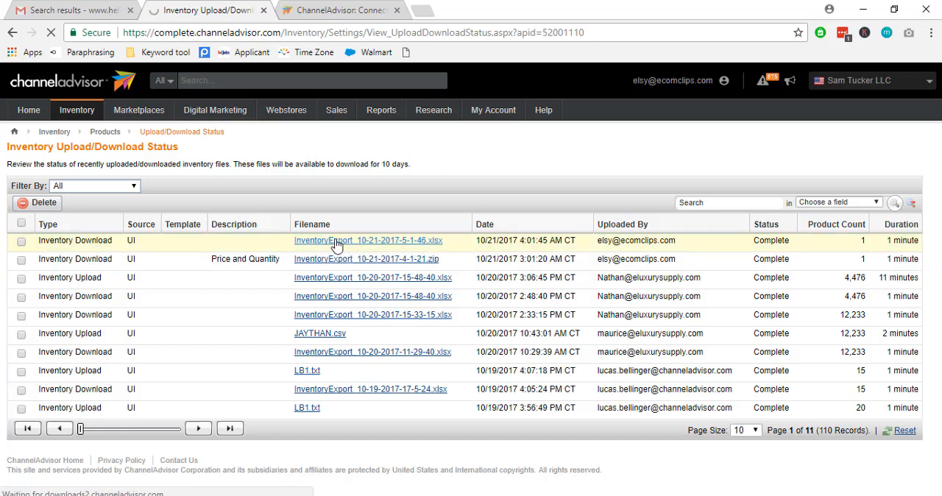
left_click(363, 240)
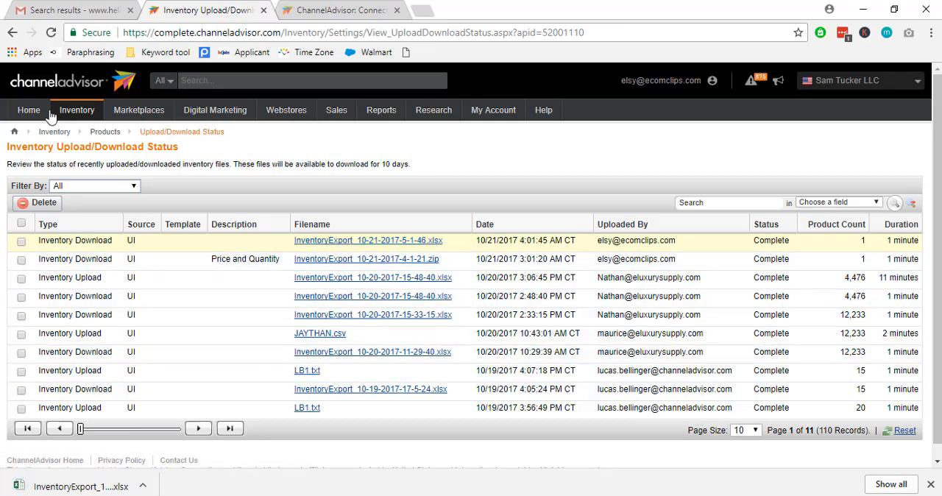
mouse_move(331, 466)
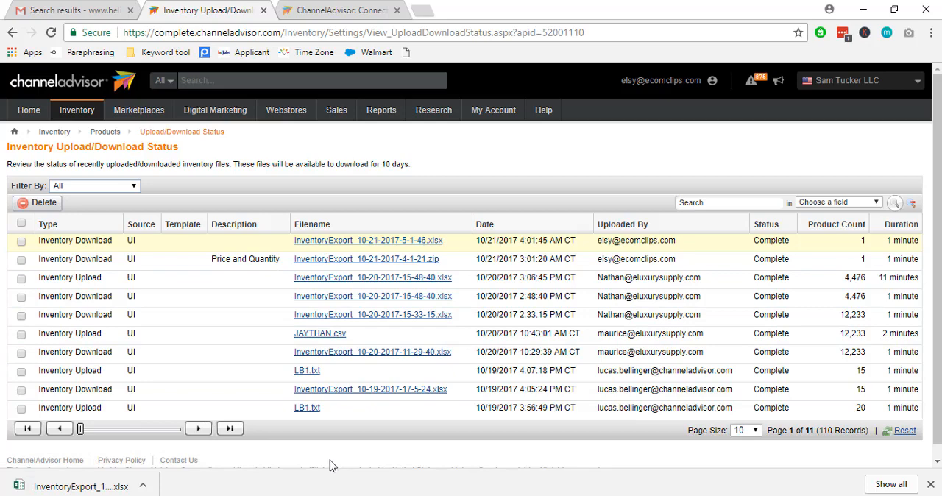
mouse_move(322, 465)
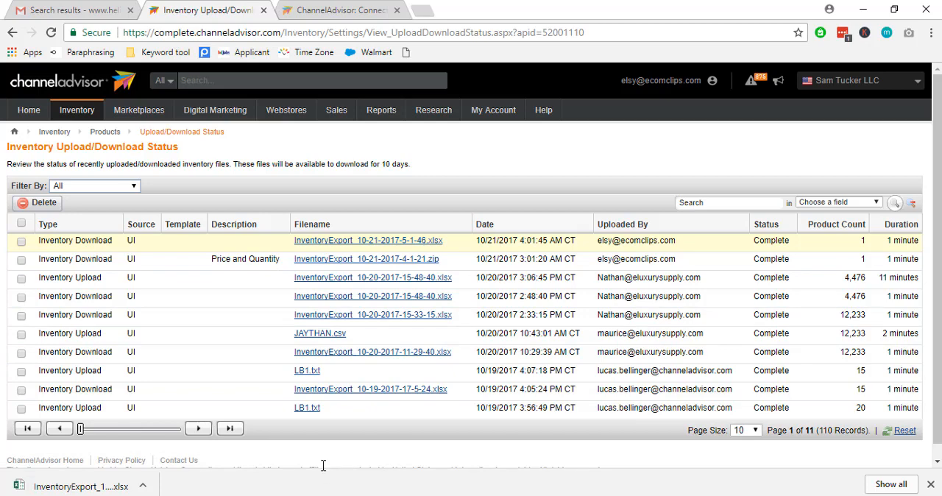